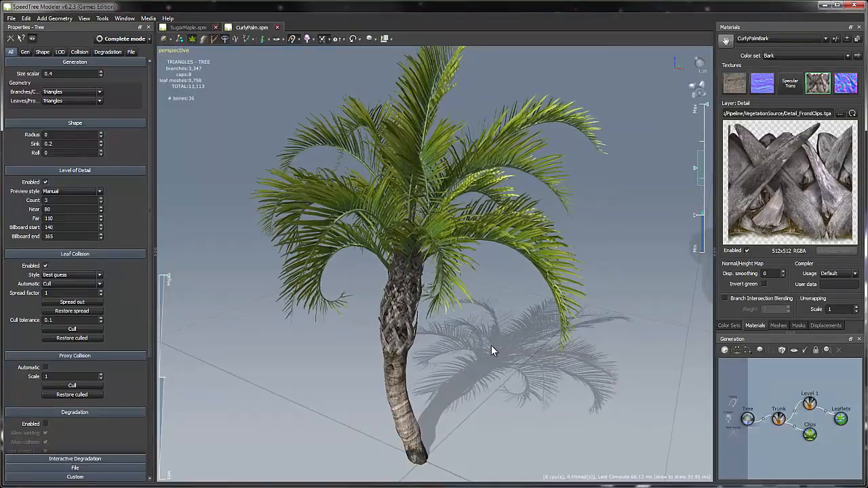
Step: Switch from the CurlyPalm view to the SugarMaple.spm document and show its File properties
{"action": "left_click_drag", "start_coordinate": [494, 351], "coordinate": [508, 360]}
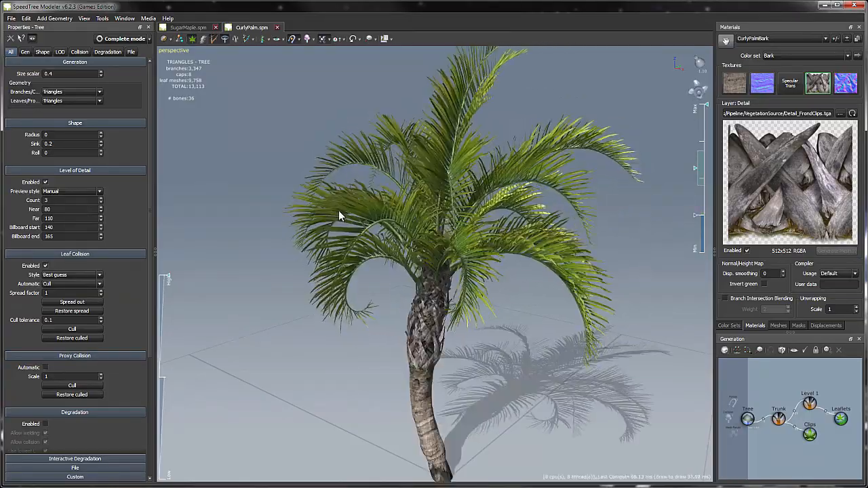
{"action": "left_click", "coordinate": [189, 27]}
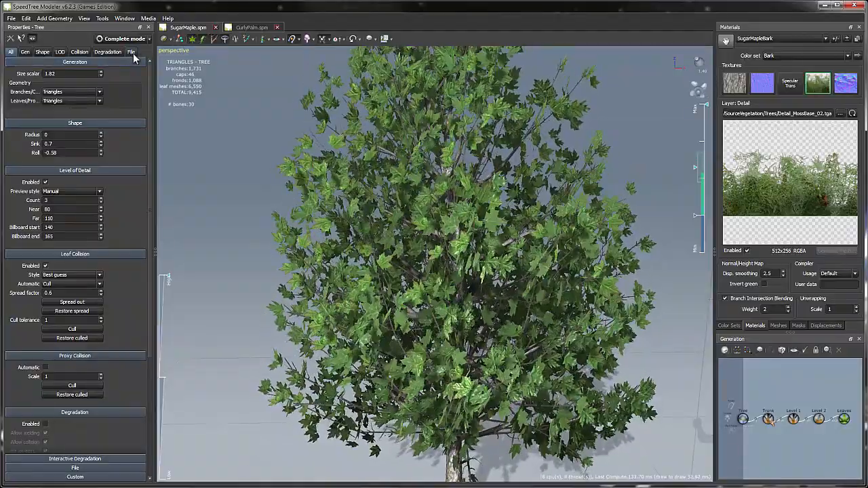
{"action": "left_click", "coordinate": [132, 51]}
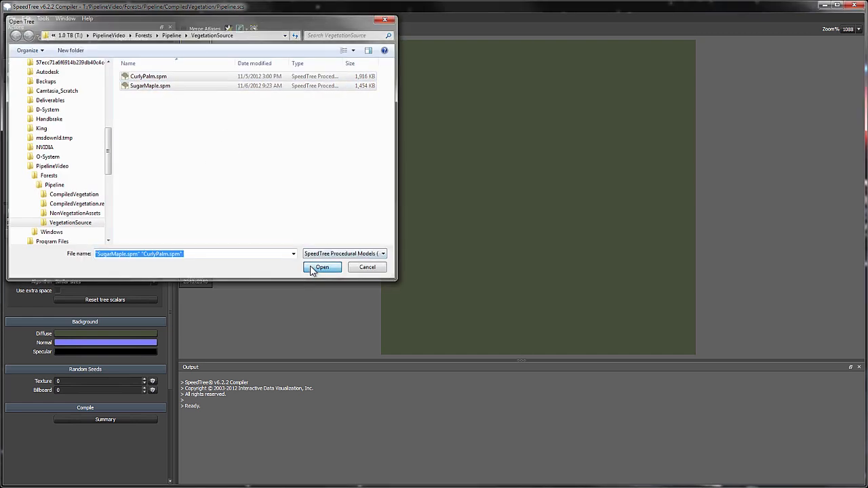
Step: Open CurlyPalm.spm and SugarMaple.spm together into the ExampleAtlas
{"action": "left_click", "coordinate": [322, 267]}
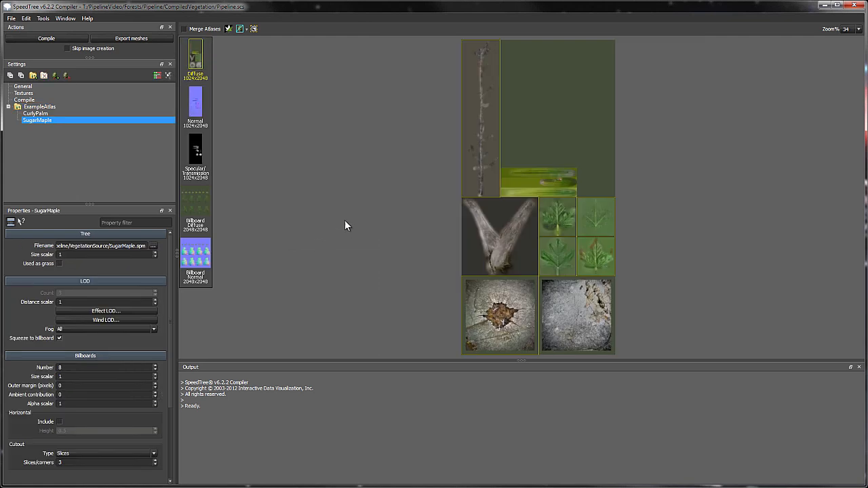
{"action": "mouse_move", "coordinate": [218, 78]}
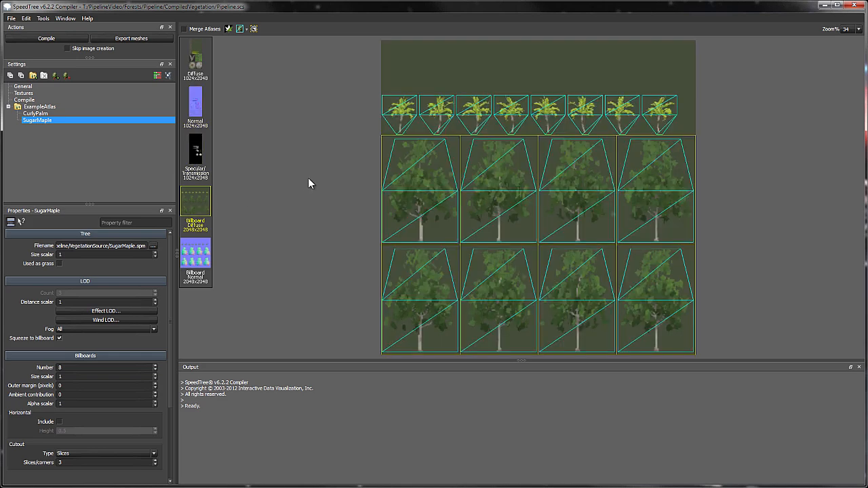
Step: Review the billboard normal atlas, then the 1024x2048 diffuse atlas
{"action": "left_click", "coordinate": [195, 253]}
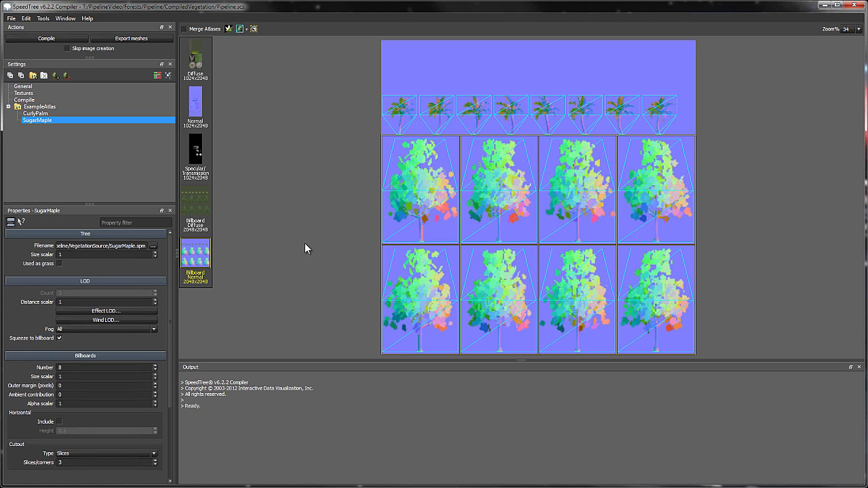
{"action": "left_click", "coordinate": [197, 58]}
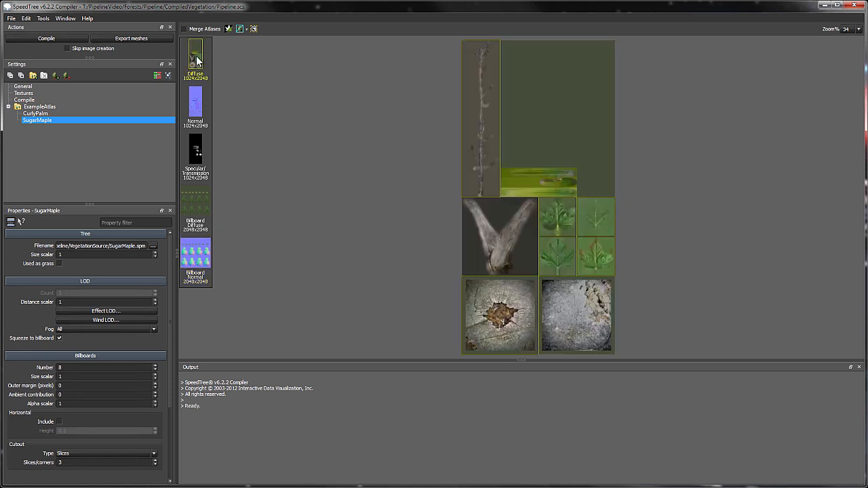
{"action": "mouse_move", "coordinate": [492, 316]}
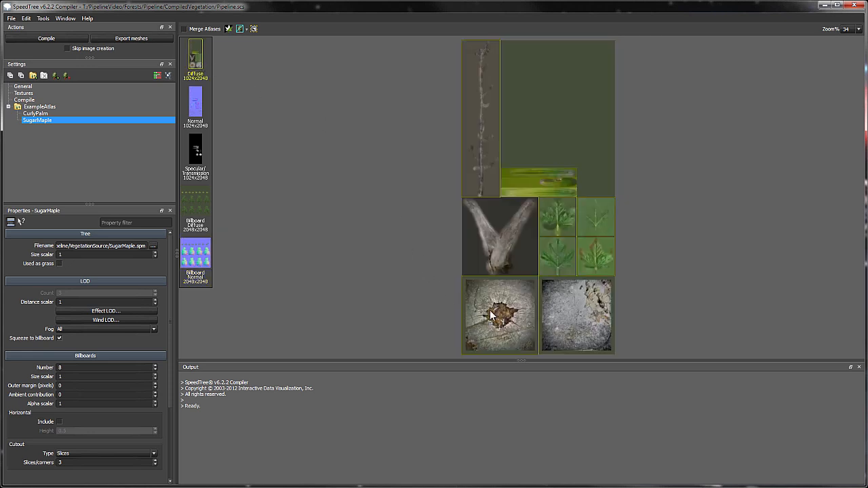
Step: Scale the SugarMaple and CurlyPalm trunk-cap textures to 0.5 uniform scale
{"action": "left_click", "coordinate": [490, 319]}
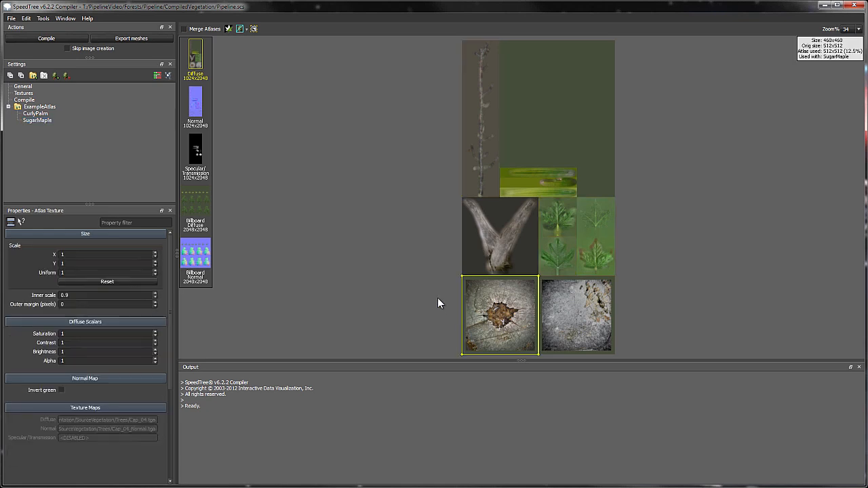
{"action": "left_click", "coordinate": [102, 273]}
{"action": "type", "text": "0.5"}
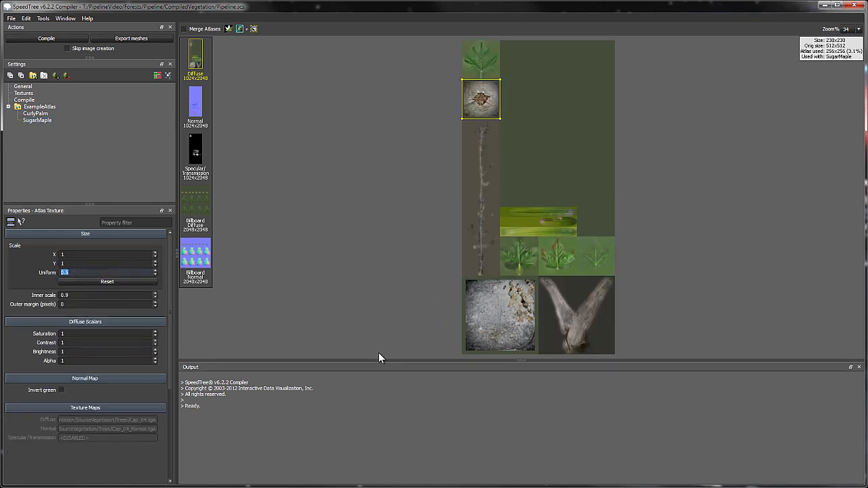
{"action": "left_click", "coordinate": [498, 320]}
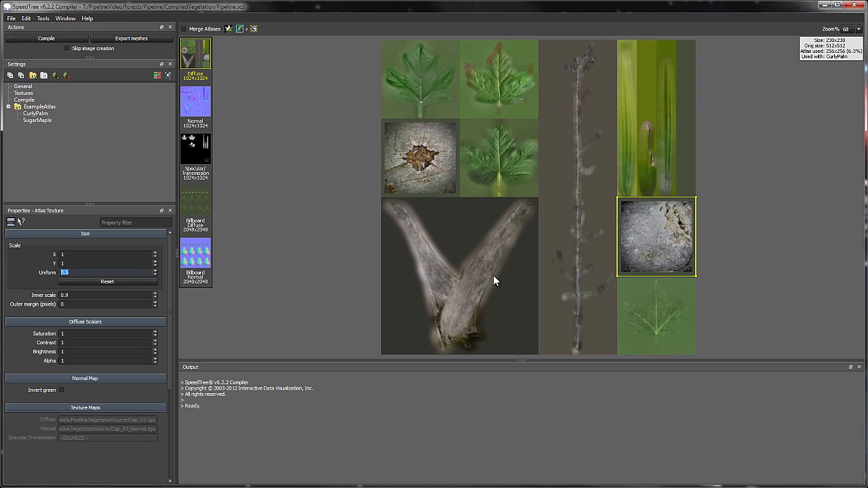
{"action": "left_click", "coordinate": [419, 158]}
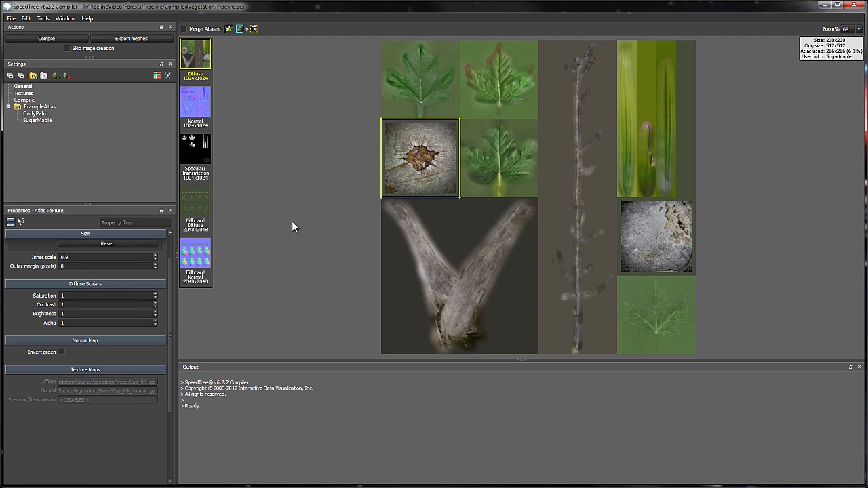
Step: Give CurlyPalm 12 billboards and set SugarMaple's billboard cutout type to Adaptive
{"action": "left_click", "coordinate": [195, 203]}
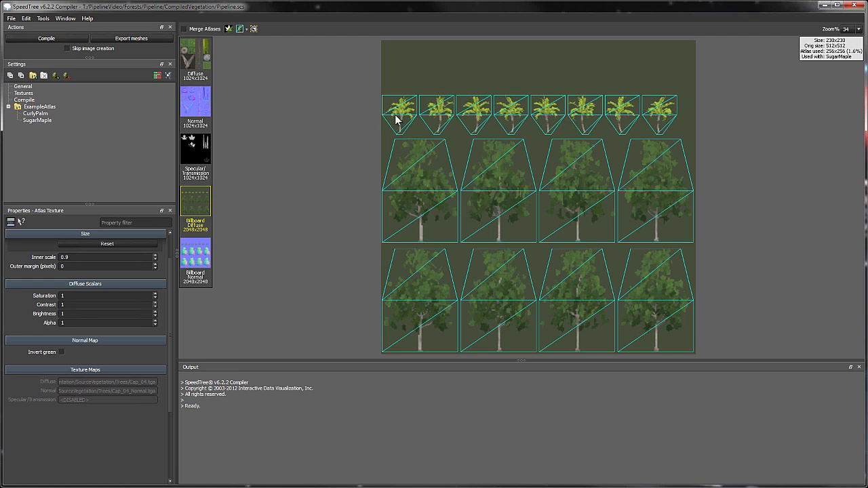
{"action": "mouse_move", "coordinate": [332, 165]}
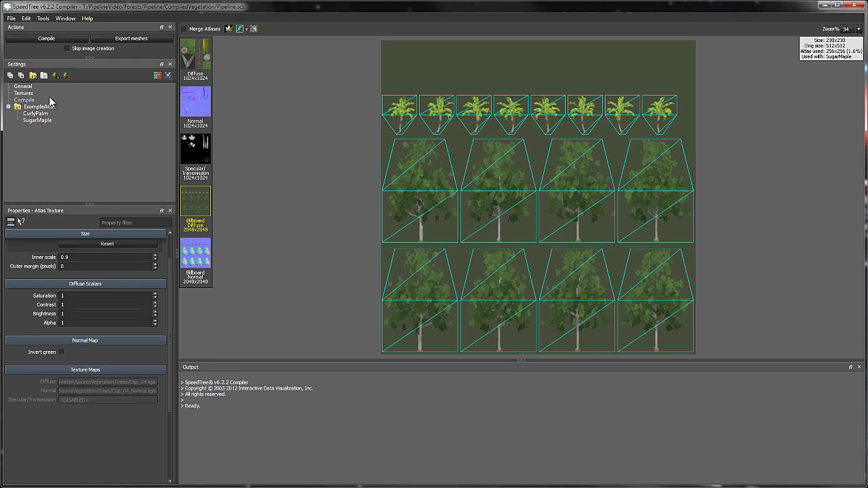
{"action": "left_click", "coordinate": [36, 113]}
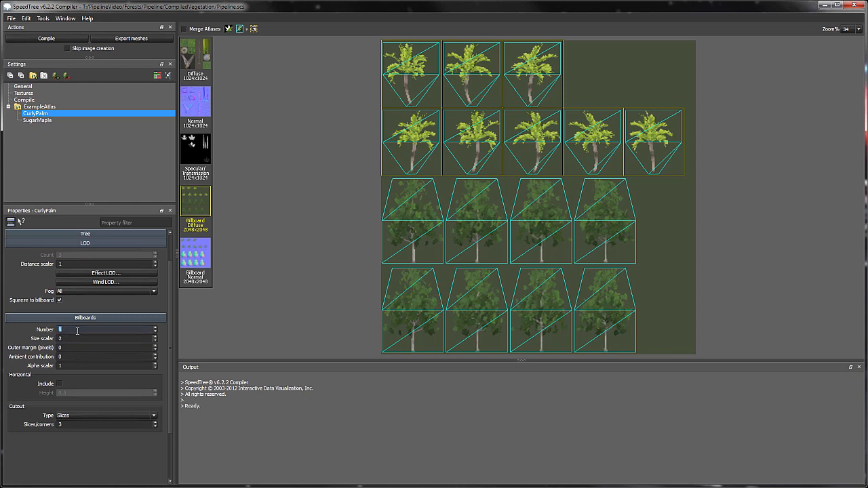
{"action": "type", "text": "12"}
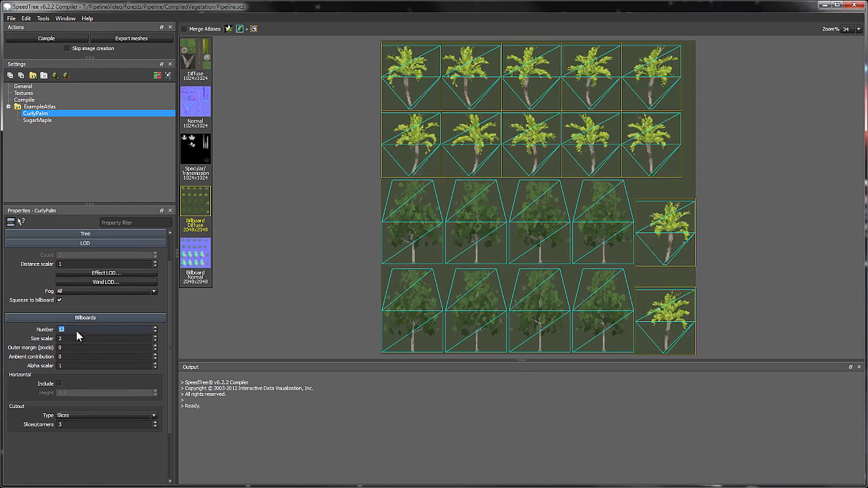
{"action": "left_click", "coordinate": [37, 120]}
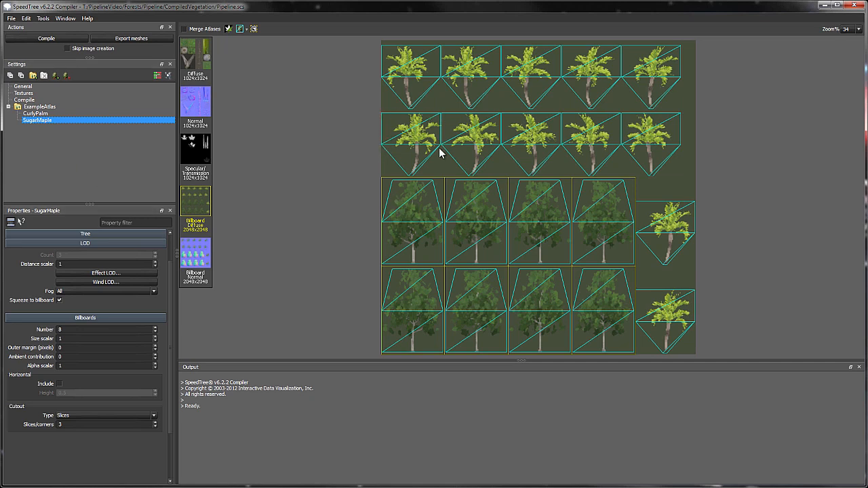
{"action": "mouse_move", "coordinate": [170, 330]}
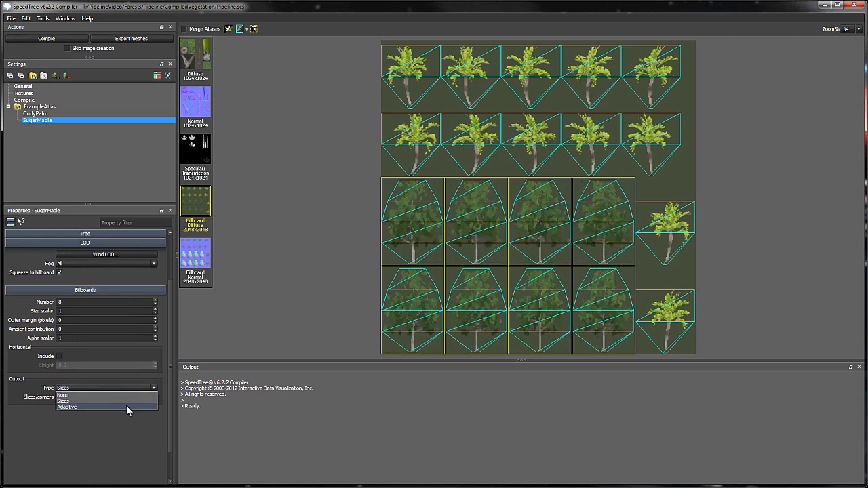
{"action": "left_click", "coordinate": [66, 407]}
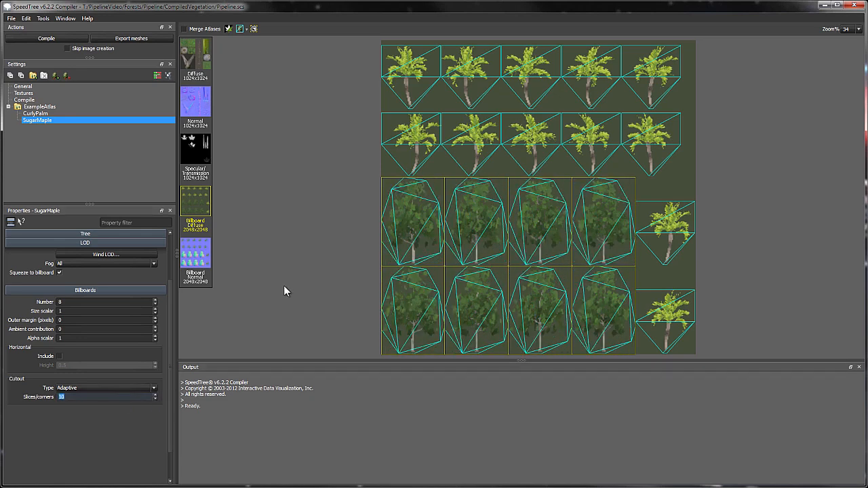
{"action": "mouse_move", "coordinate": [282, 222]}
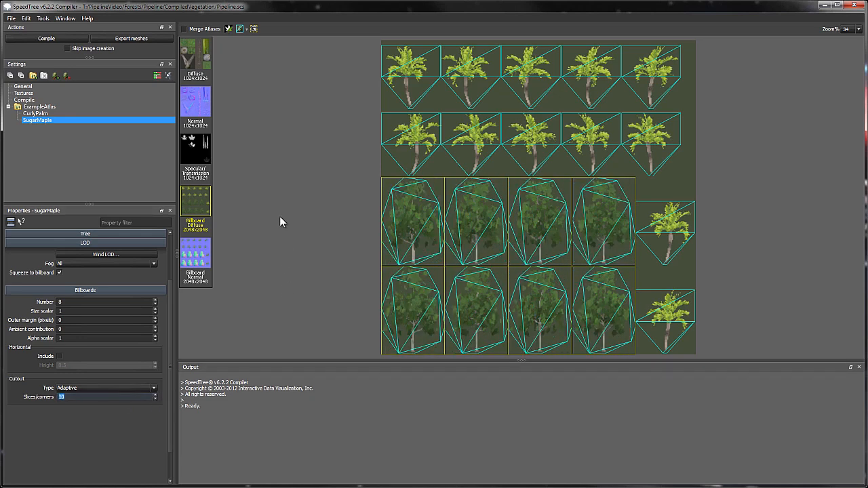
Step: Open the Edit Effect LOD settings for the CurlyPalm tree
{"action": "left_click", "coordinate": [36, 113]}
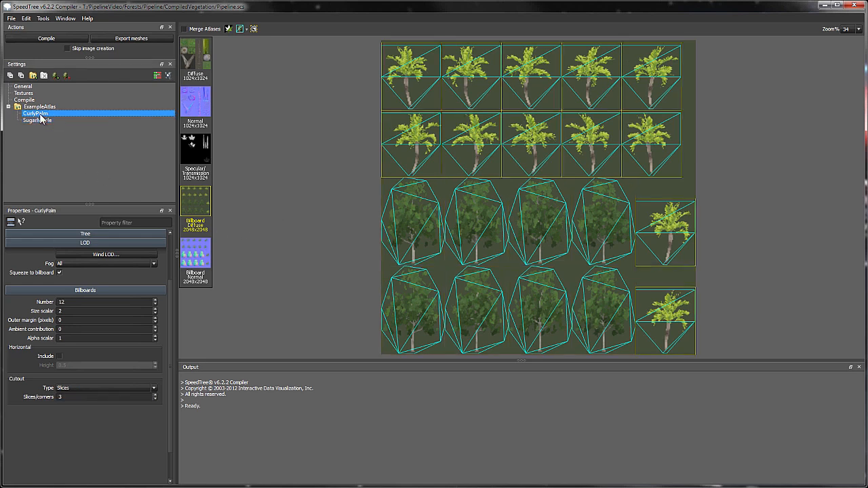
{"action": "right_click", "coordinate": [35, 113]}
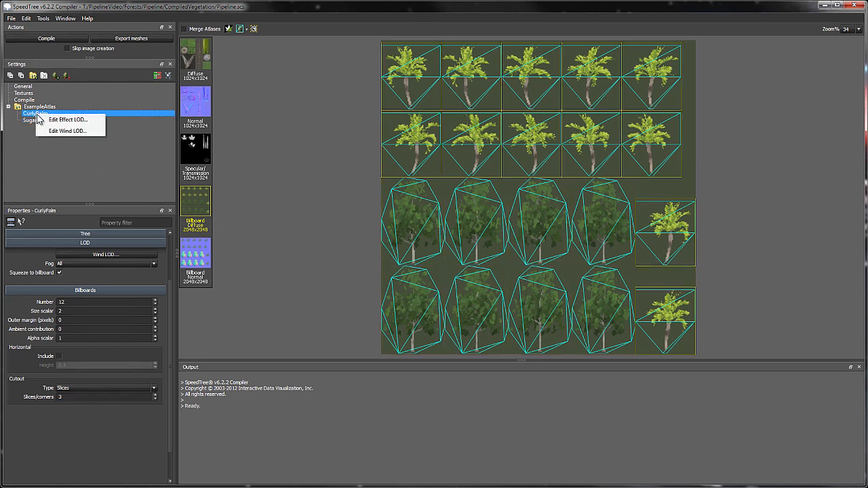
{"action": "left_click", "coordinate": [68, 119]}
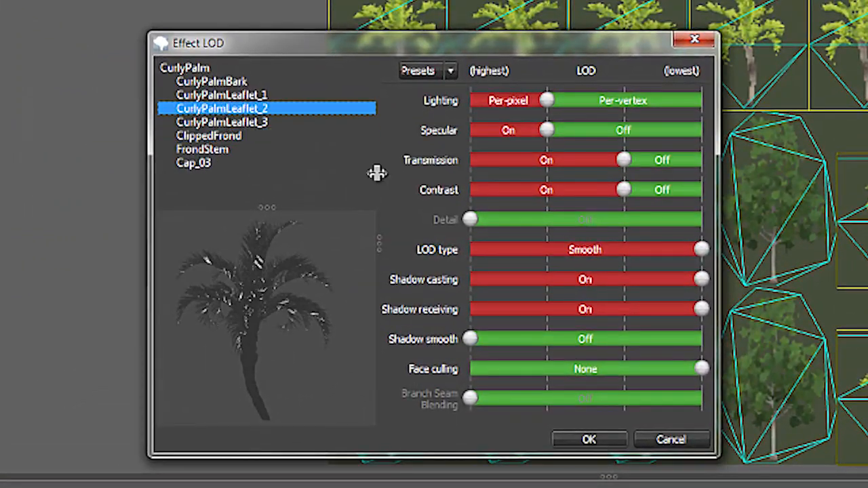
{"action": "mouse_move", "coordinate": [512, 133]}
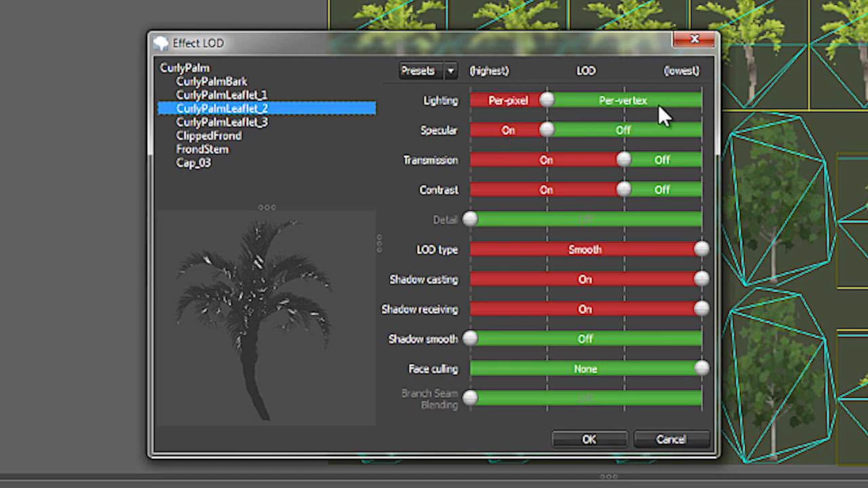
{"action": "mouse_move", "coordinate": [657, 102]}
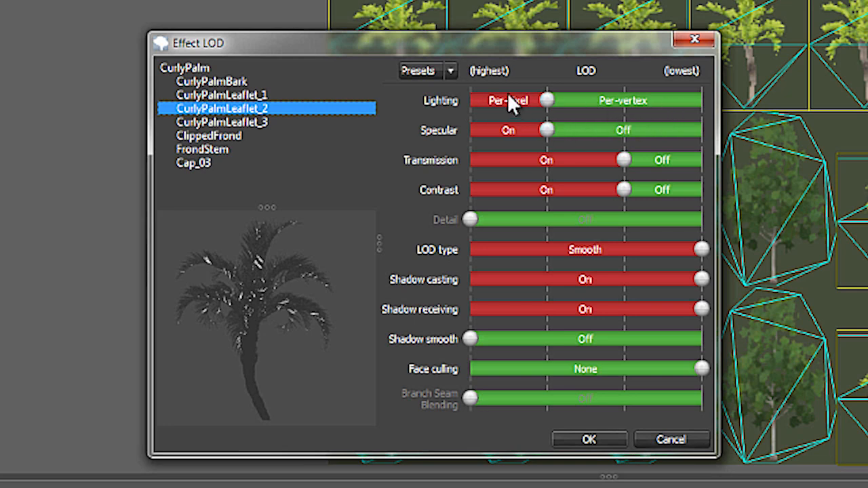
{"action": "mouse_move", "coordinate": [496, 168]}
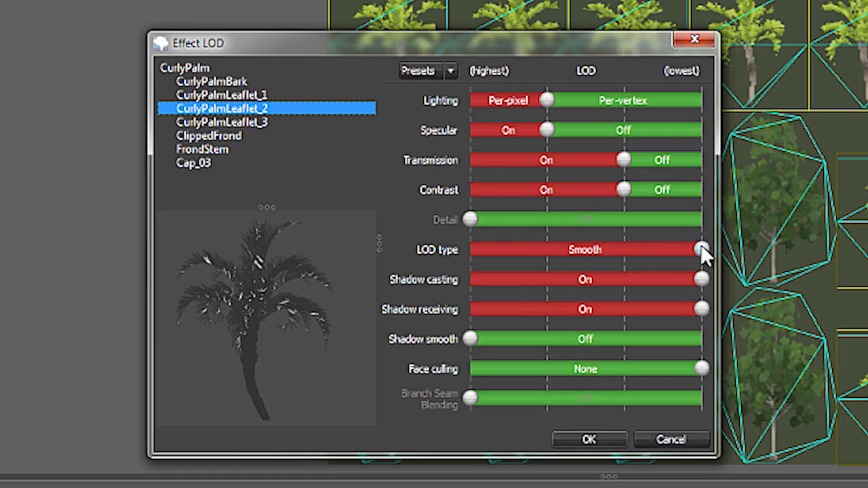
Step: Try Pop for the leaflet's lower LODs, restore Smooth, then inspect the FrondStem material
{"action": "left_click_drag", "start_coordinate": [702, 250], "coordinate": [596, 249]}
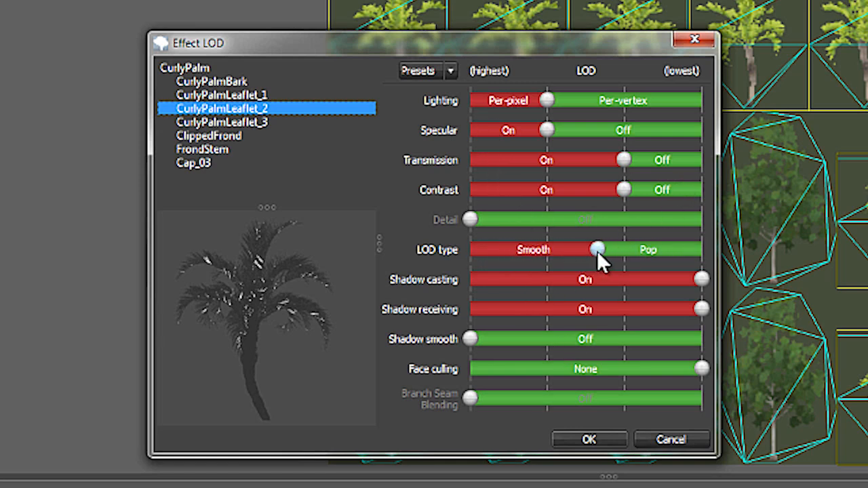
{"action": "left_click_drag", "start_coordinate": [596, 249], "coordinate": [702, 249]}
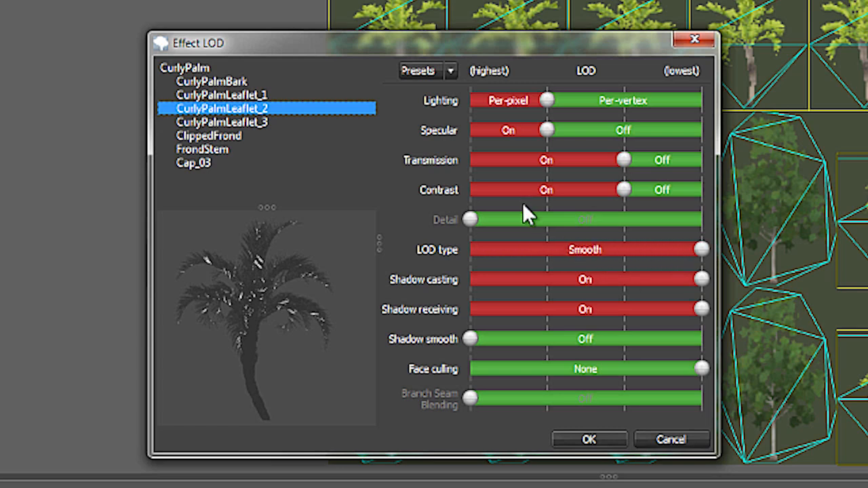
{"action": "mouse_move", "coordinate": [601, 243]}
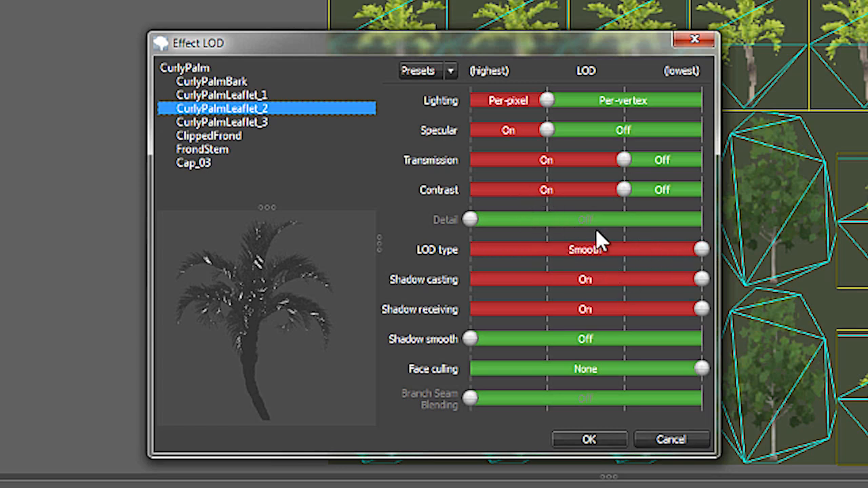
{"action": "left_click", "coordinate": [201, 149]}
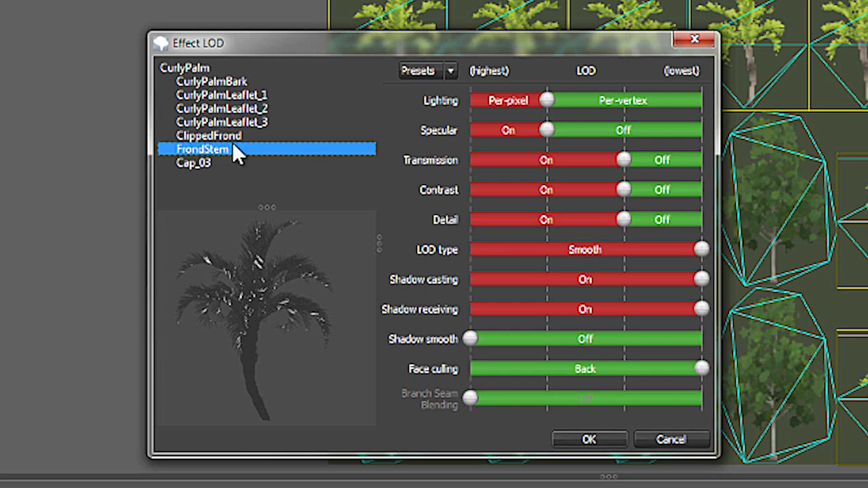
{"action": "left_click", "coordinate": [193, 163]}
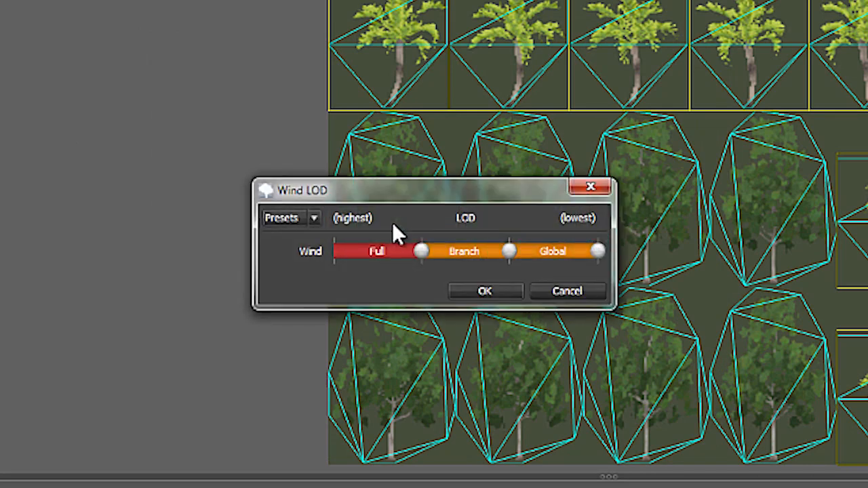
{"action": "mouse_move", "coordinate": [356, 271]}
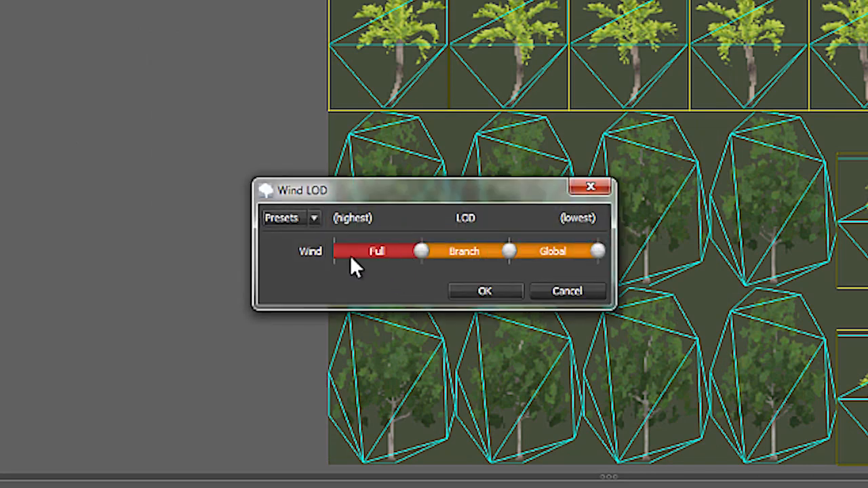
{"action": "mouse_move", "coordinate": [466, 260]}
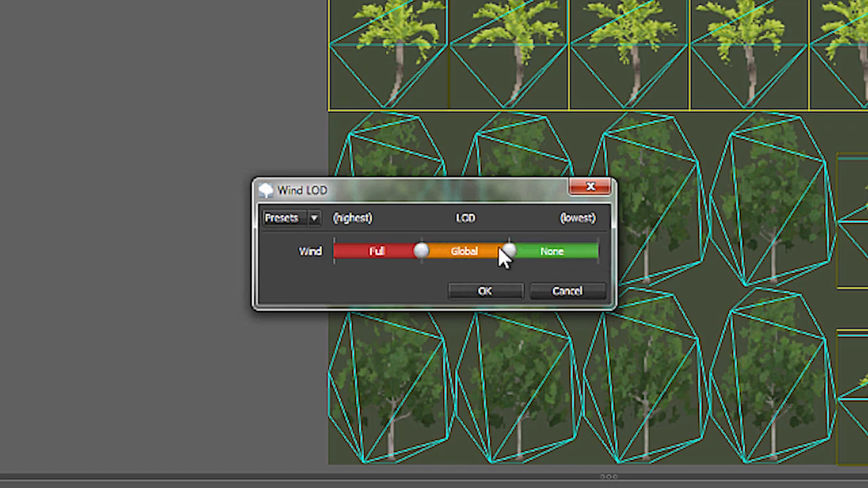
Step: Drag the Branch wind handle away so wind runs Full, Global, then None
{"action": "left_click_drag", "start_coordinate": [510, 251], "coordinate": [421, 251]}
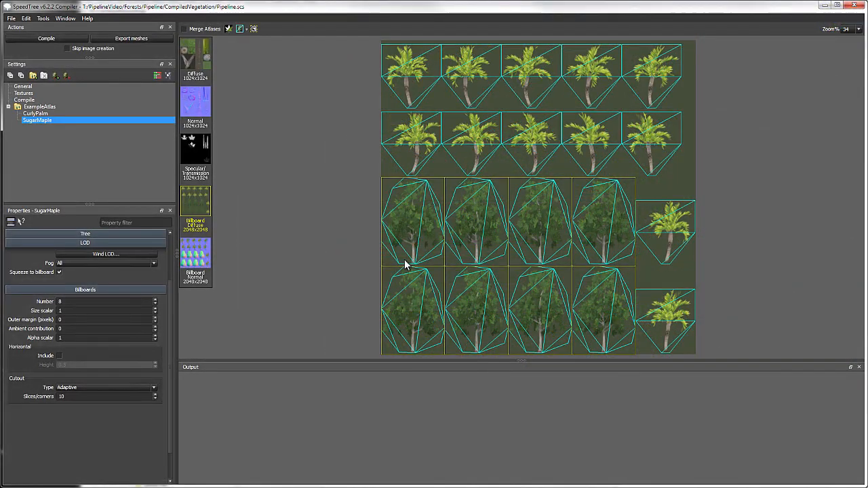
Step: Review the DirectX 11 platform, effects and shader compile settings, then start compiling
{"action": "left_click", "coordinate": [24, 100]}
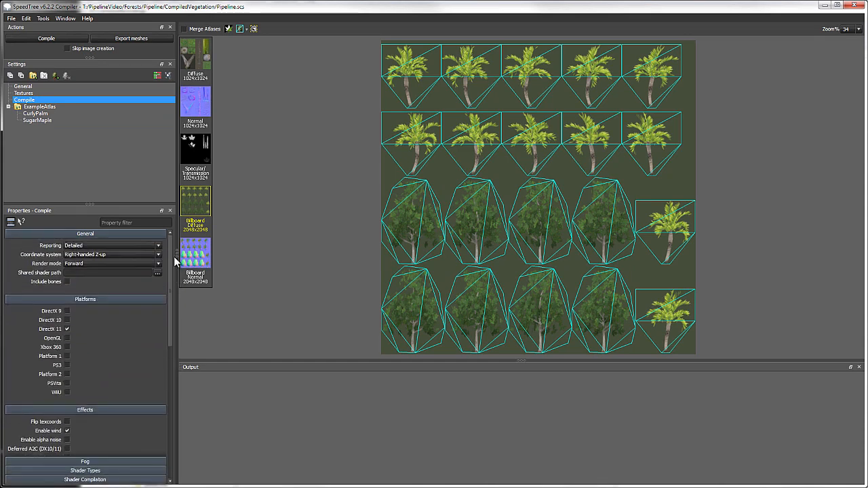
{"action": "scroll", "scroll_direction": "down", "scroll_amount": 3}
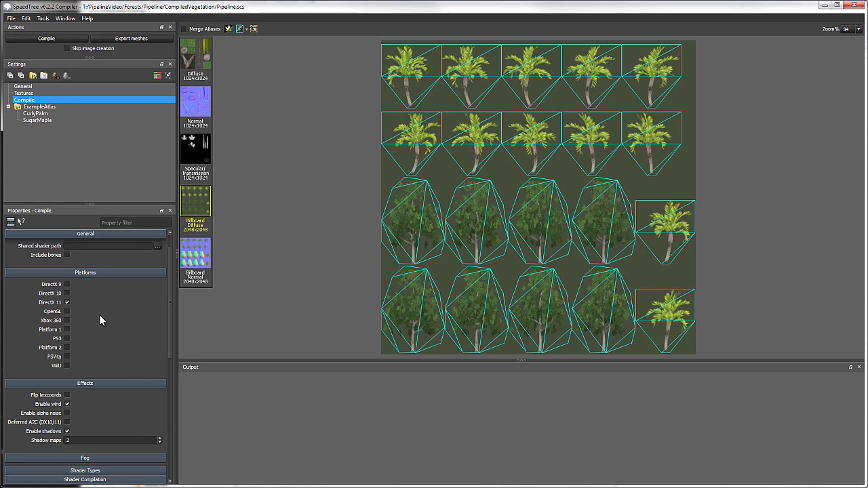
{"action": "mouse_move", "coordinate": [172, 295]}
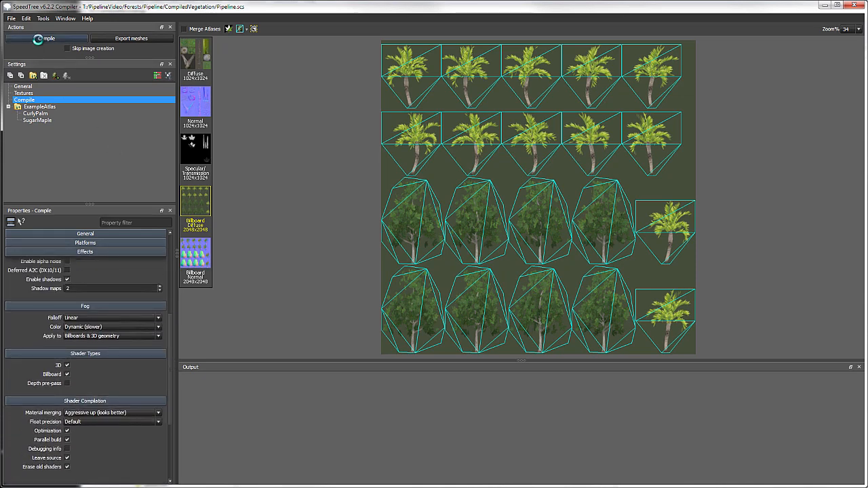
{"action": "left_click", "coordinate": [48, 37]}
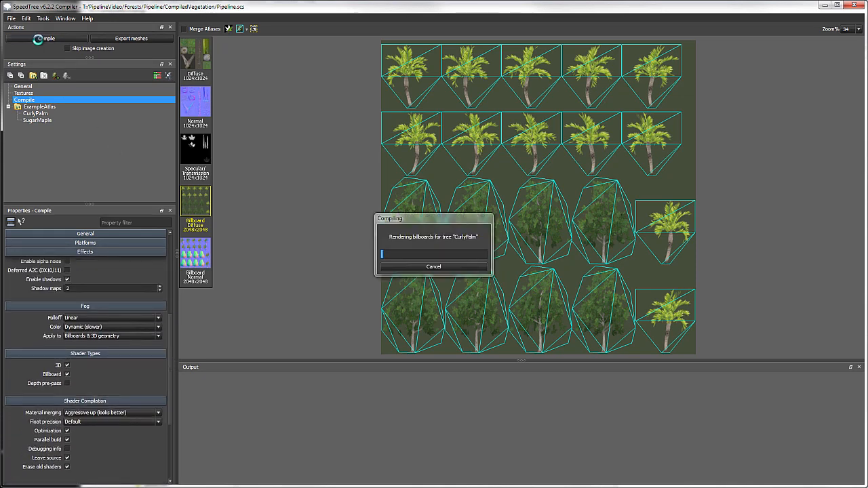